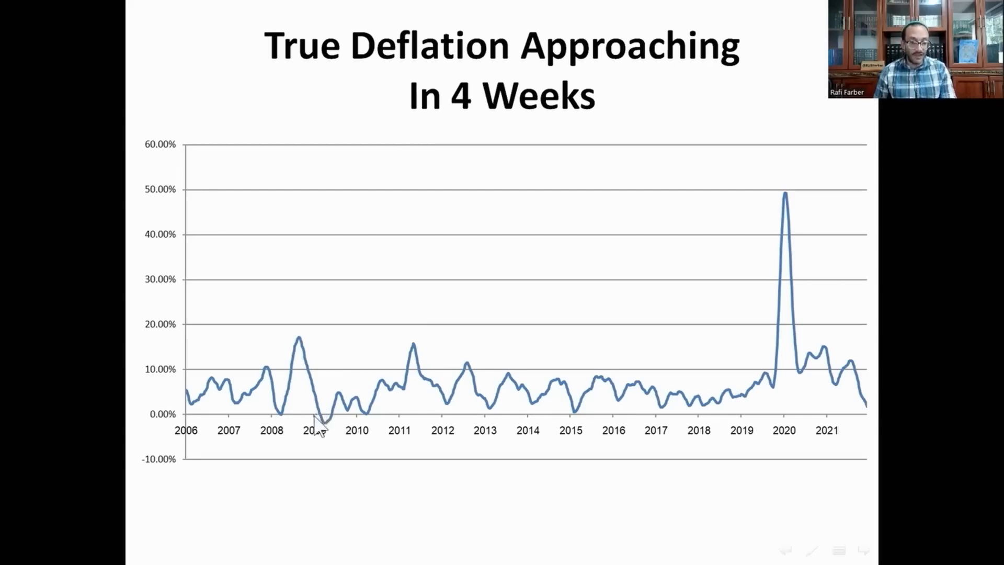
{"action": "mouse_move", "coordinate": [282, 401]}
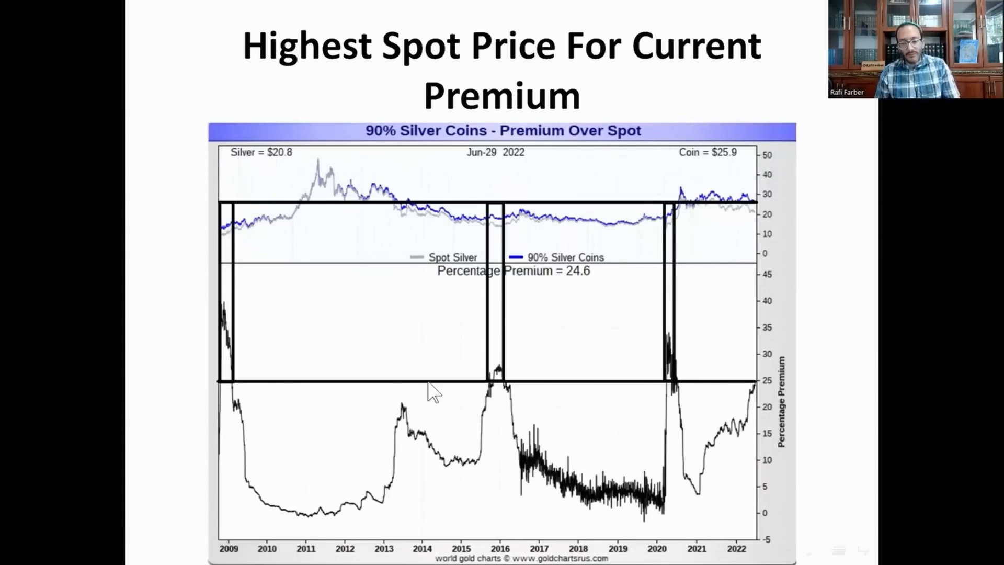
{"action": "mouse_move", "coordinate": [746, 390]}
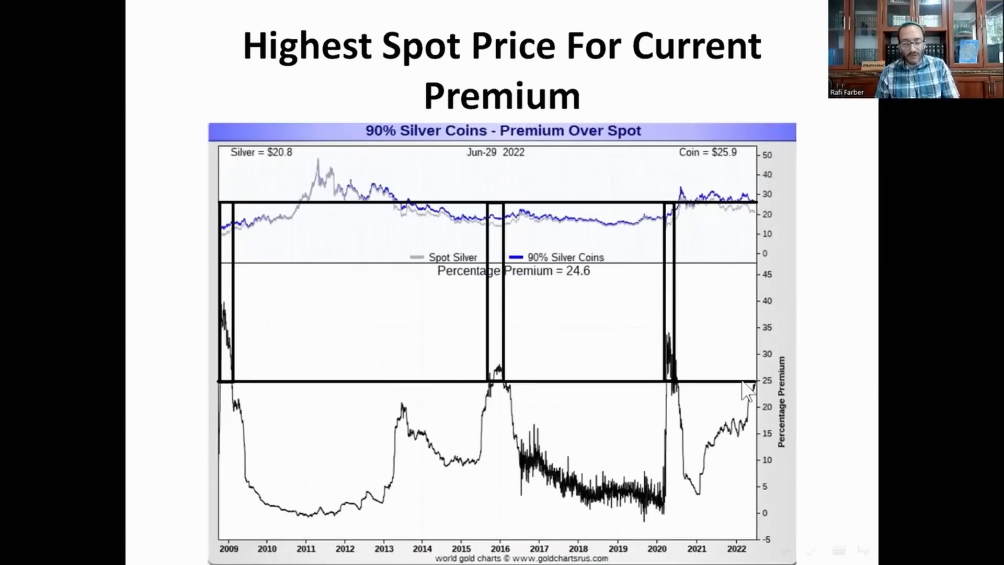